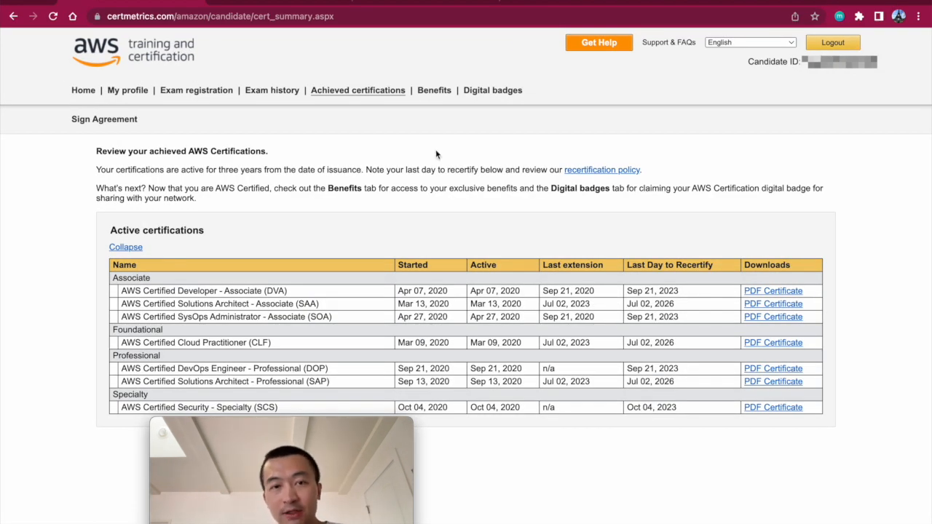
pyautogui.moveTo(452, 154)
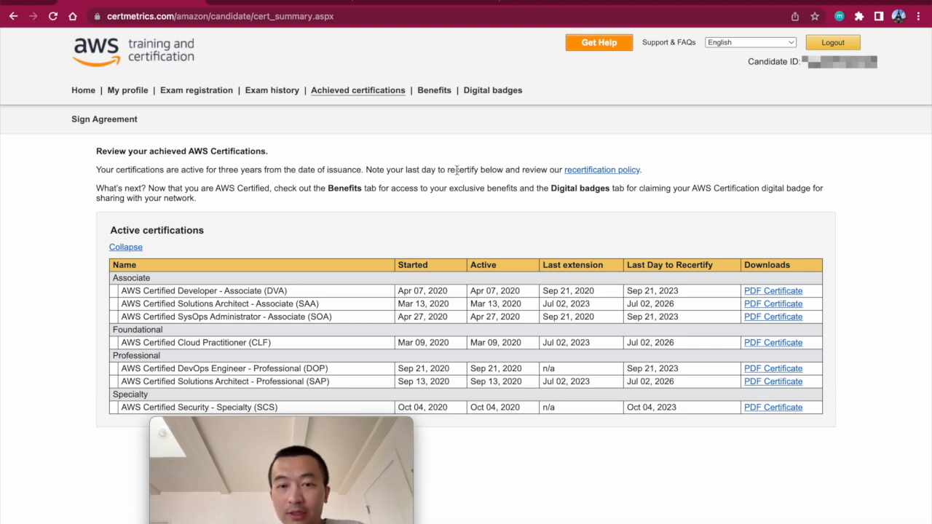
pyautogui.moveTo(554, 265)
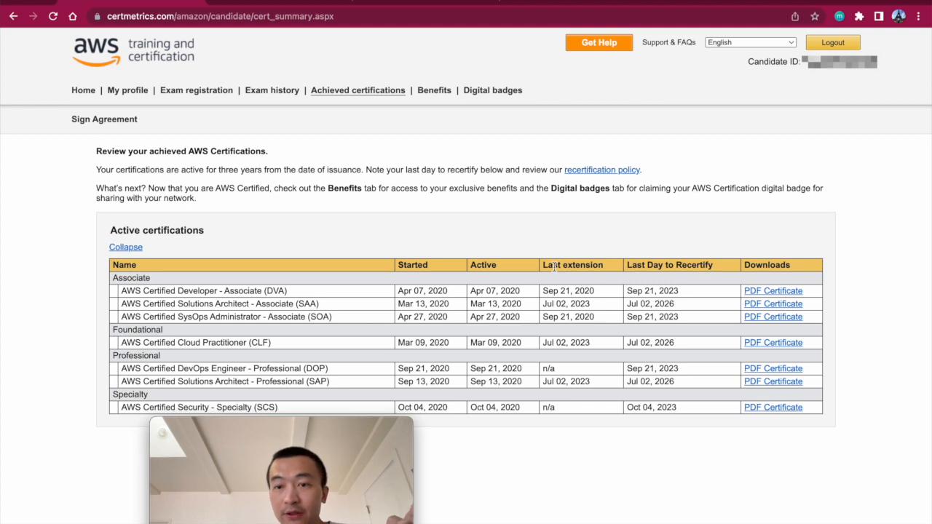
pyautogui.moveTo(519, 269)
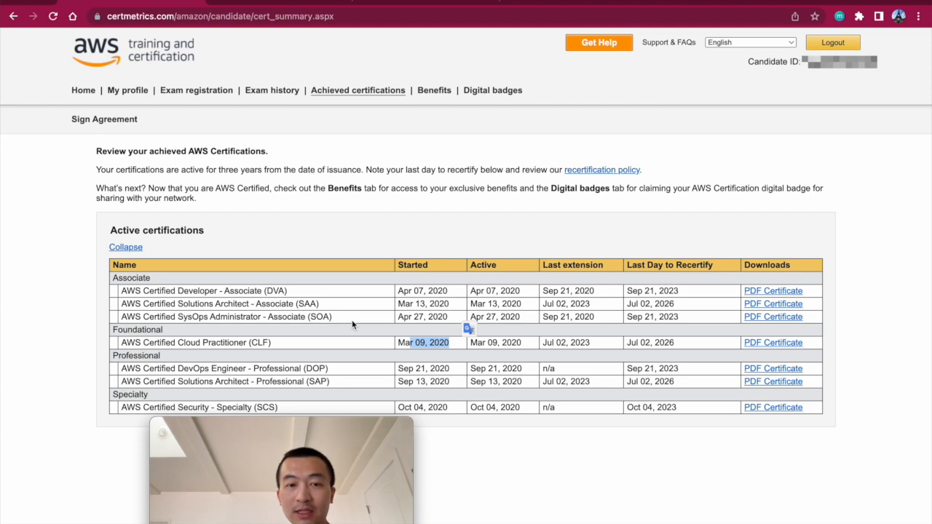
# Step: Find 'associate' on the page to highlight the Associate-level certification names
pyautogui.press('Ctrl+f')
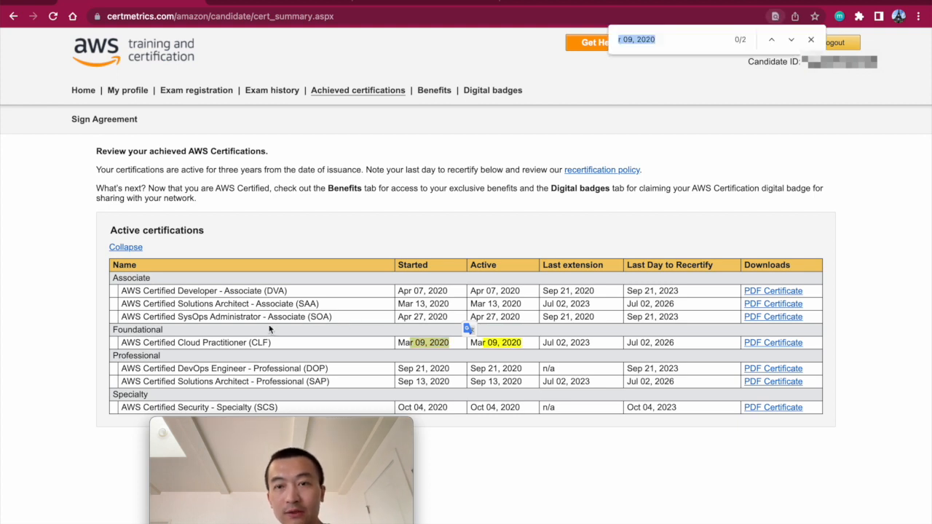
pyautogui.write('associate')
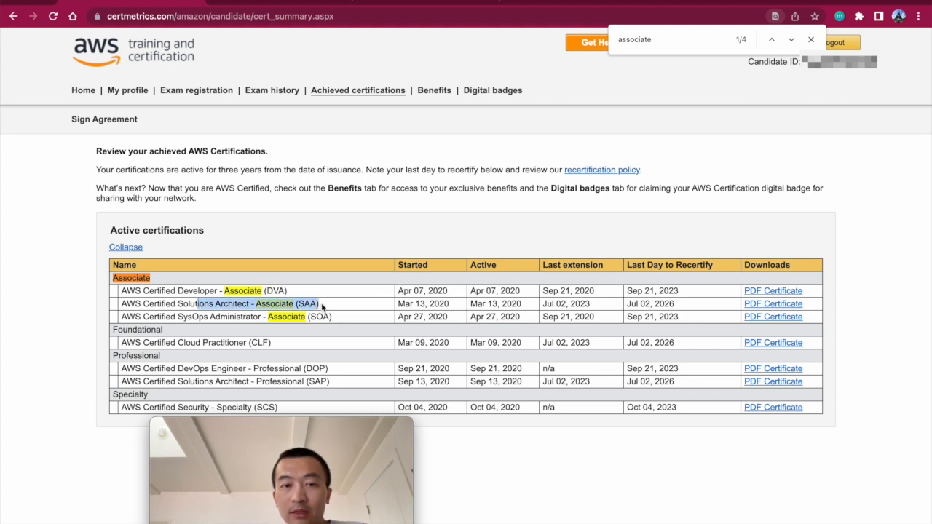
pyautogui.moveTo(407, 301)
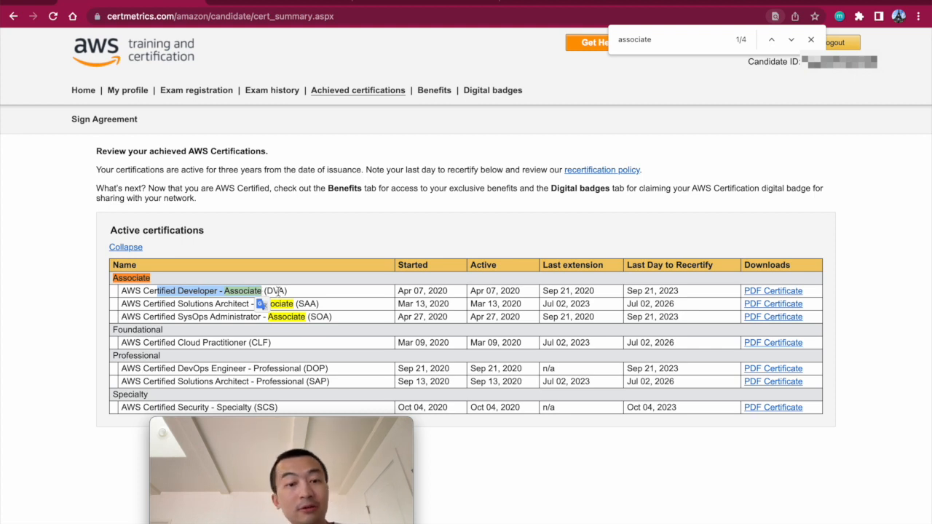
pyautogui.moveTo(295, 294)
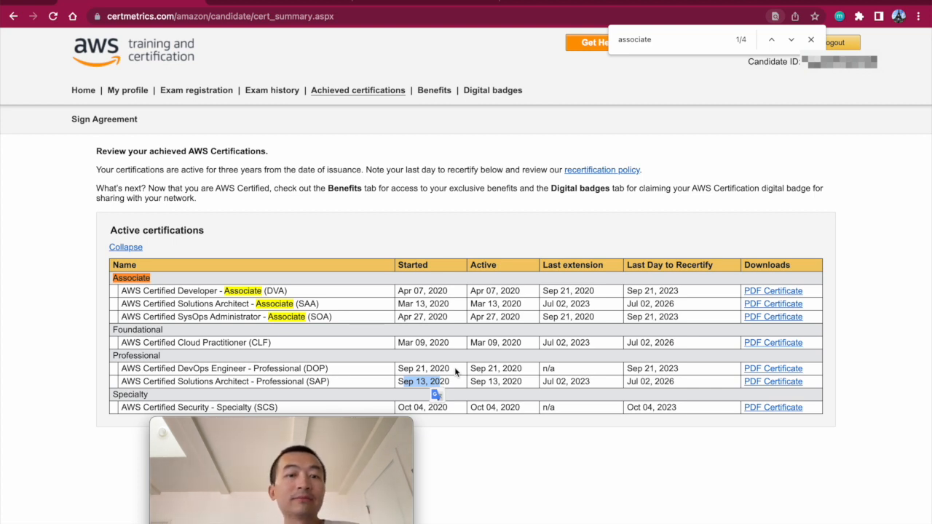
pyautogui.moveTo(440, 262)
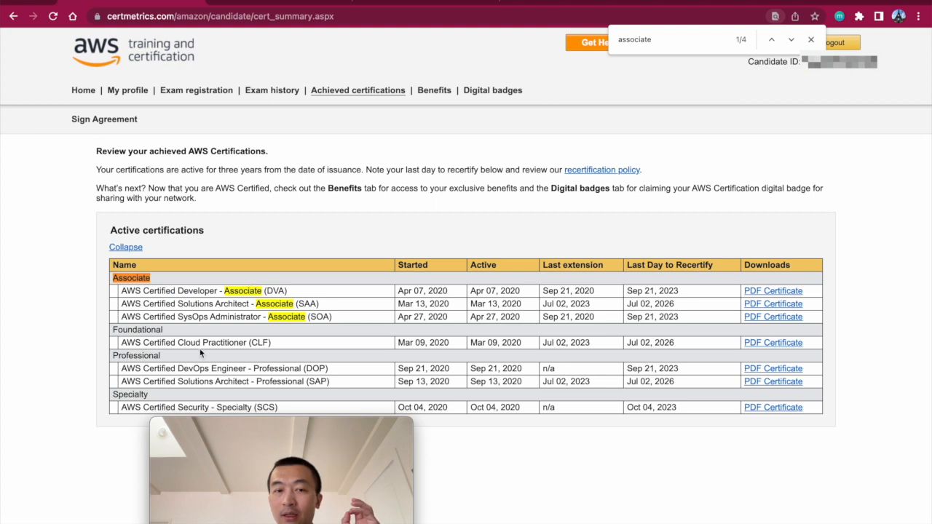
pyautogui.doubleClick(204, 342)
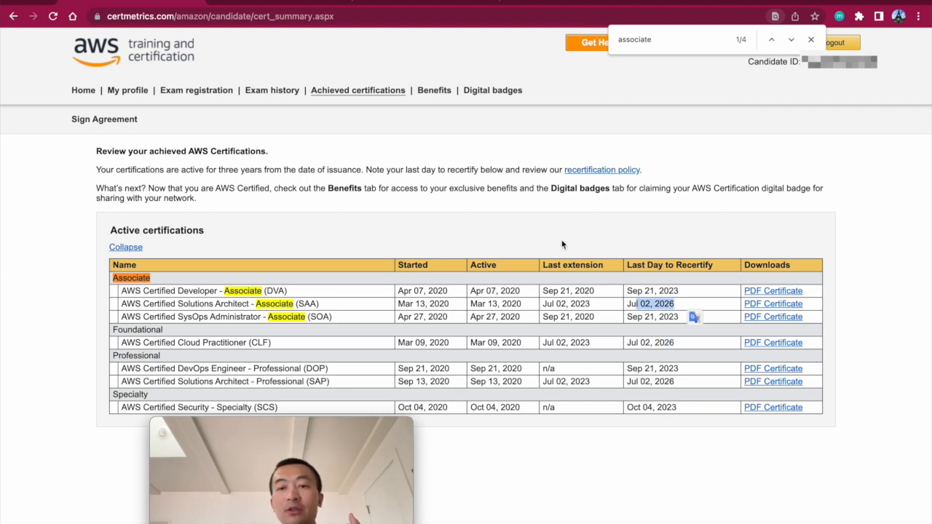
pyautogui.moveTo(373, 137)
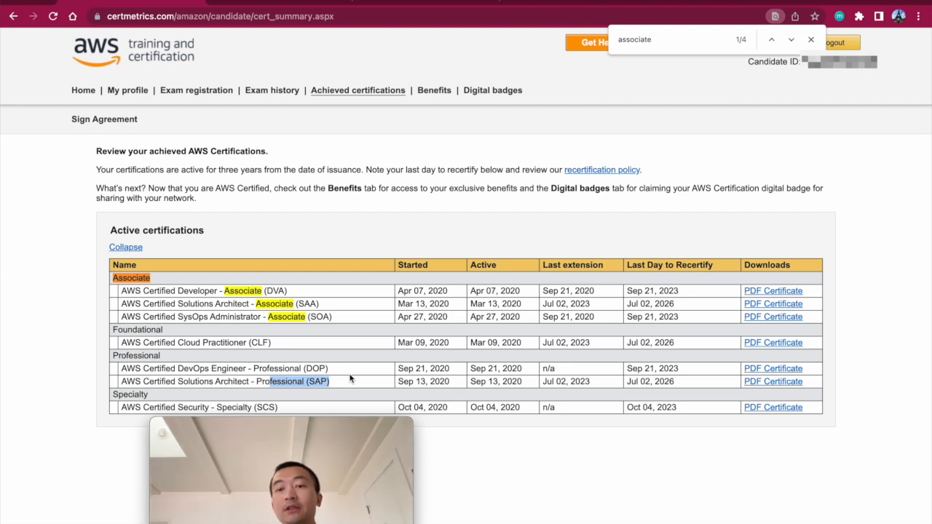
pyautogui.moveTo(566, 302)
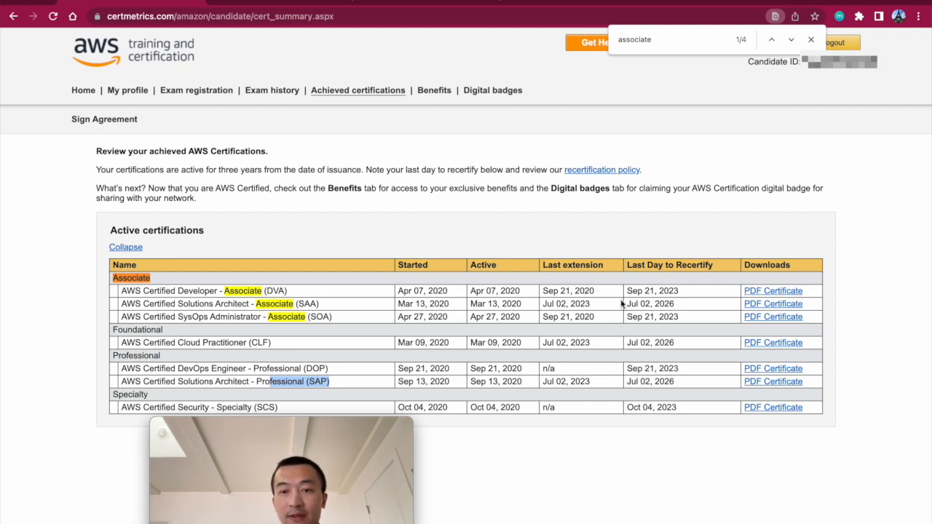
pyautogui.moveTo(624, 306)
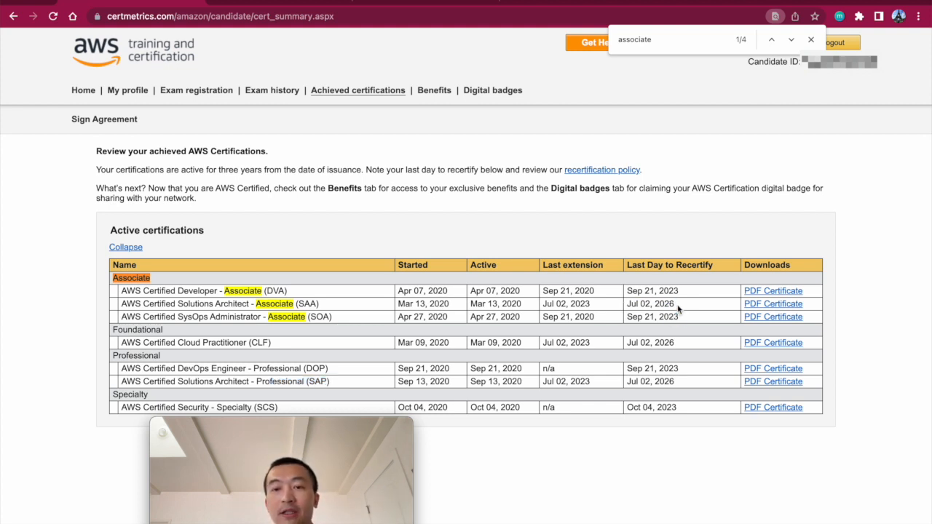
pyautogui.doubleClick(665, 304)
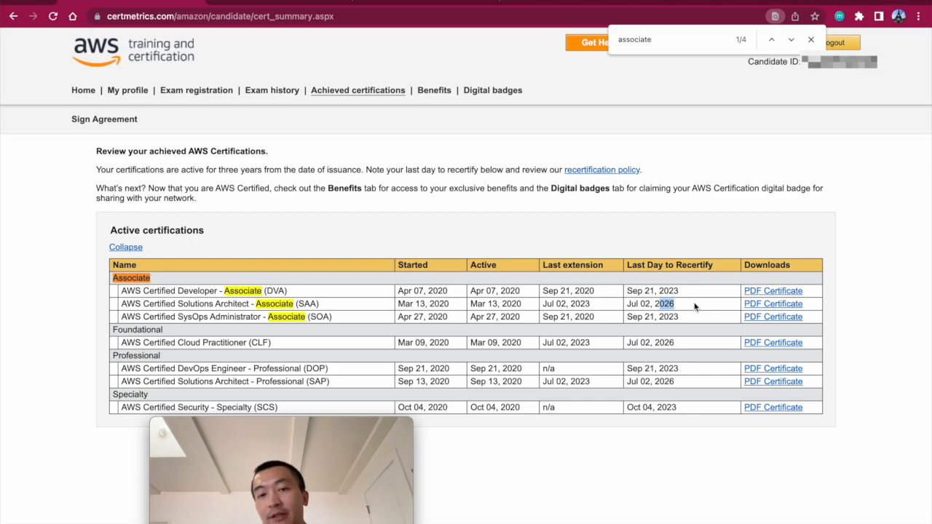
pyautogui.moveTo(648, 284)
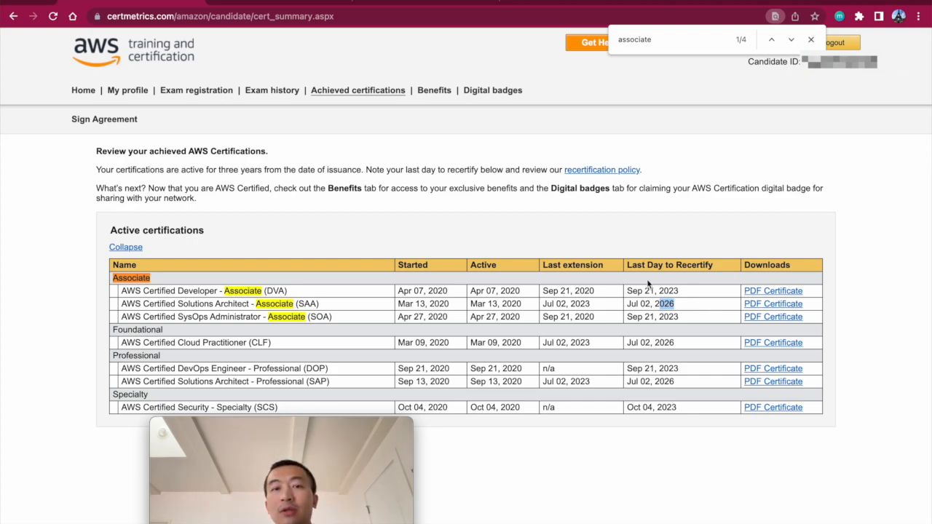